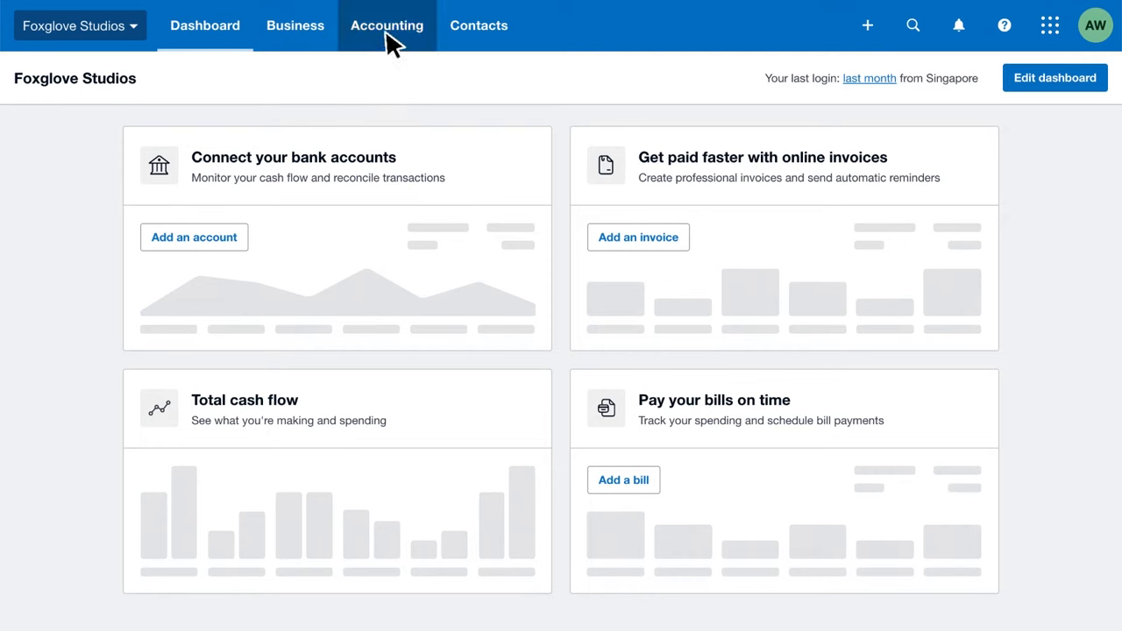
# - From Accounting > Bank accounts, begin adding a new bank account for Foxglove Studios
pyautogui.click(386, 24)
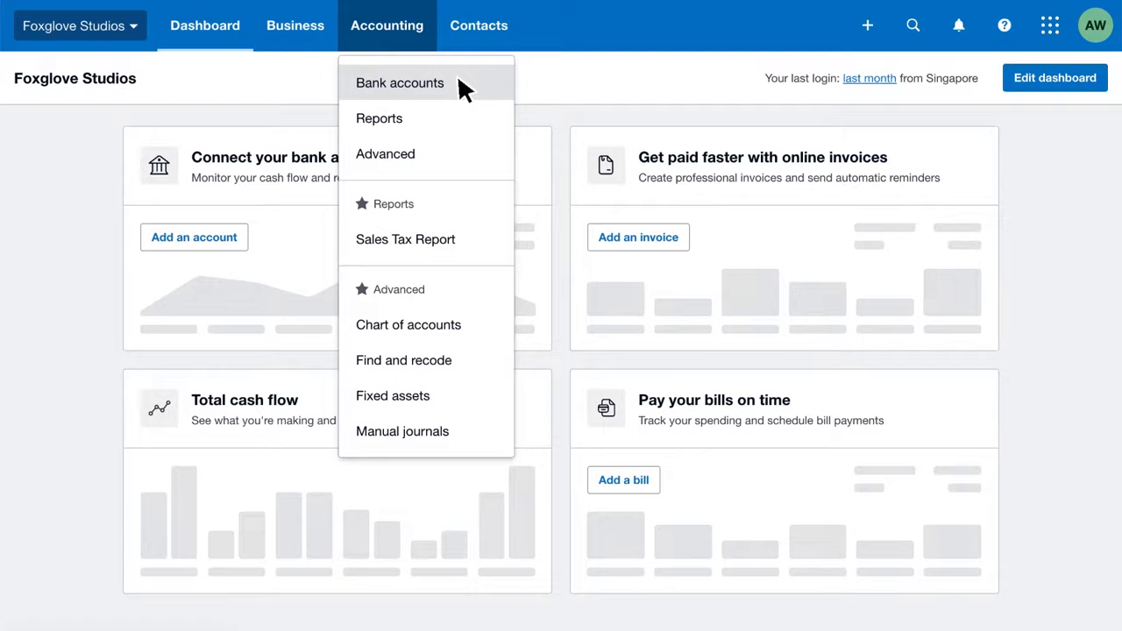
pyautogui.click(400, 82)
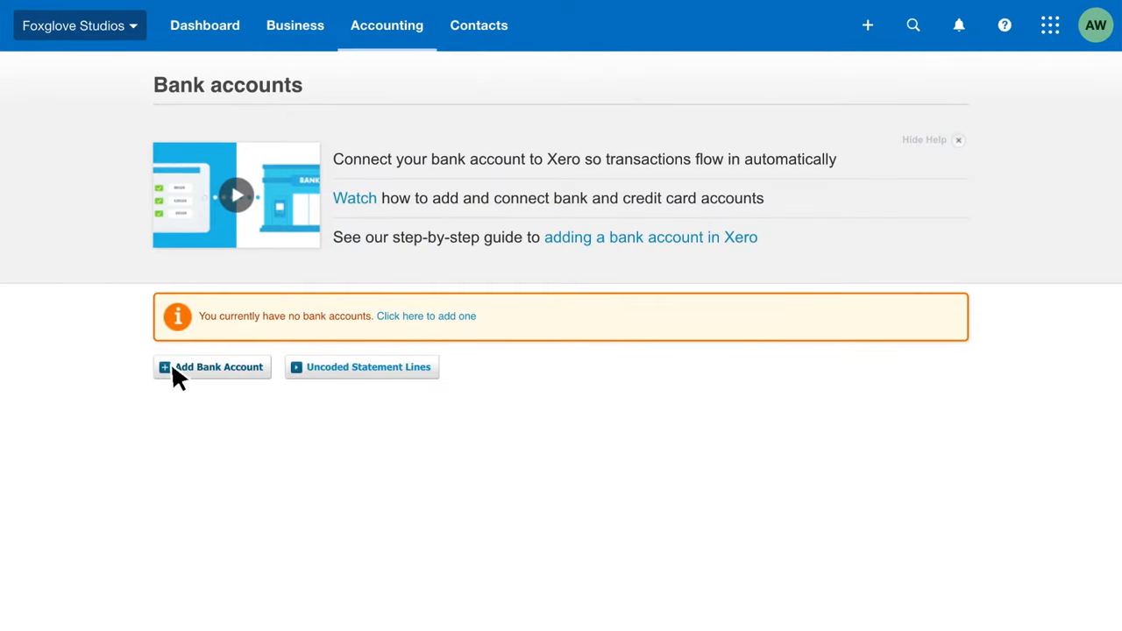
pyautogui.click(213, 366)
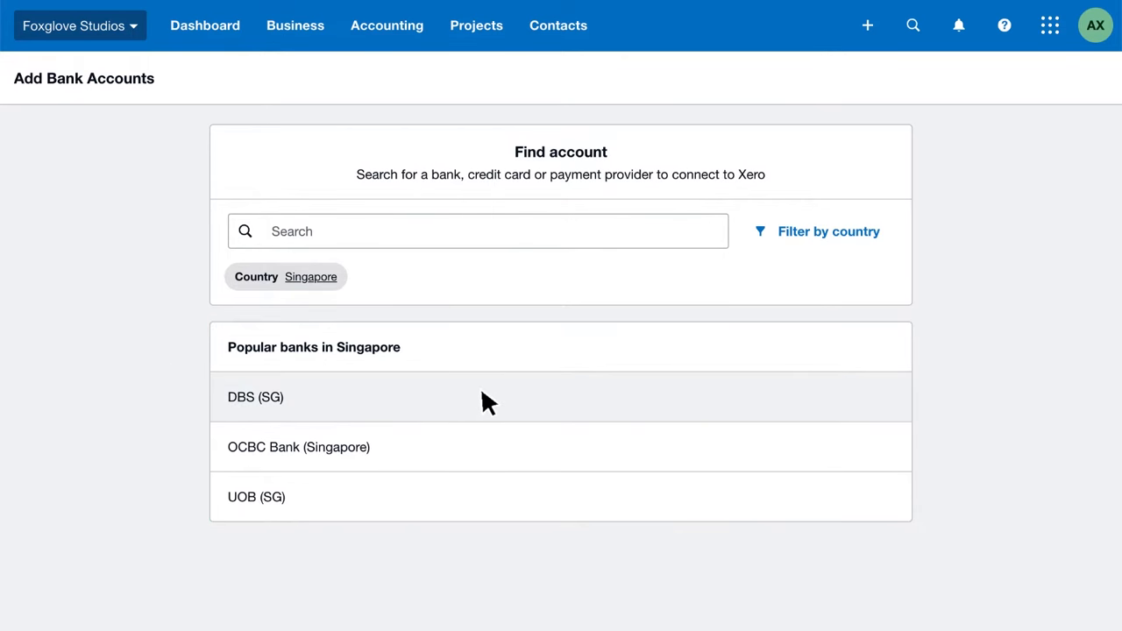
pyautogui.click(256, 397)
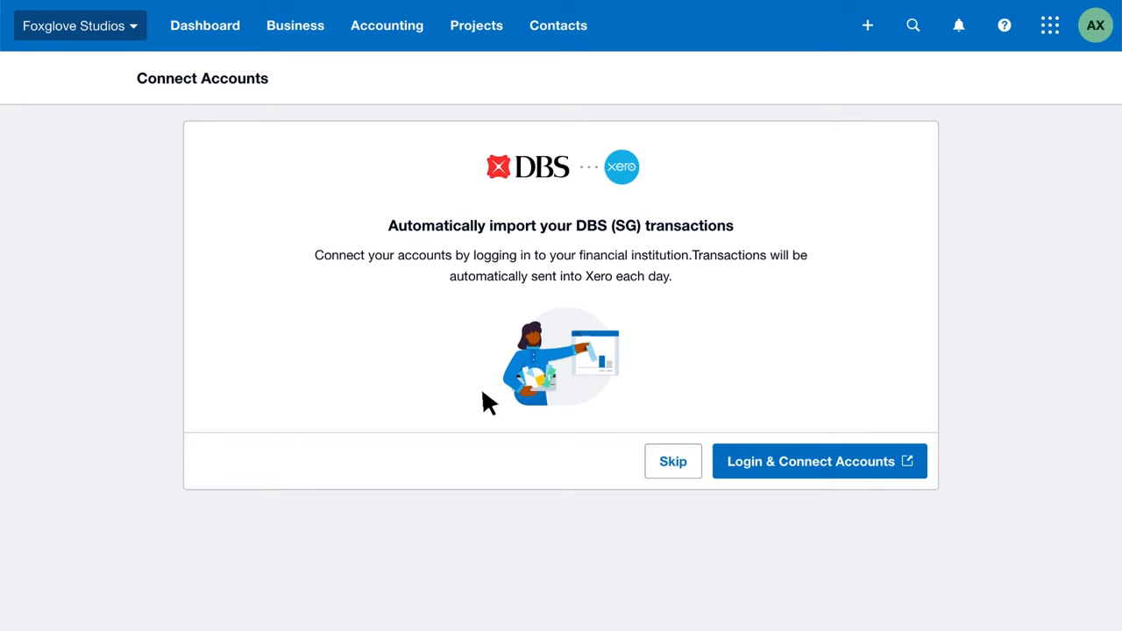
pyautogui.moveTo(500, 407)
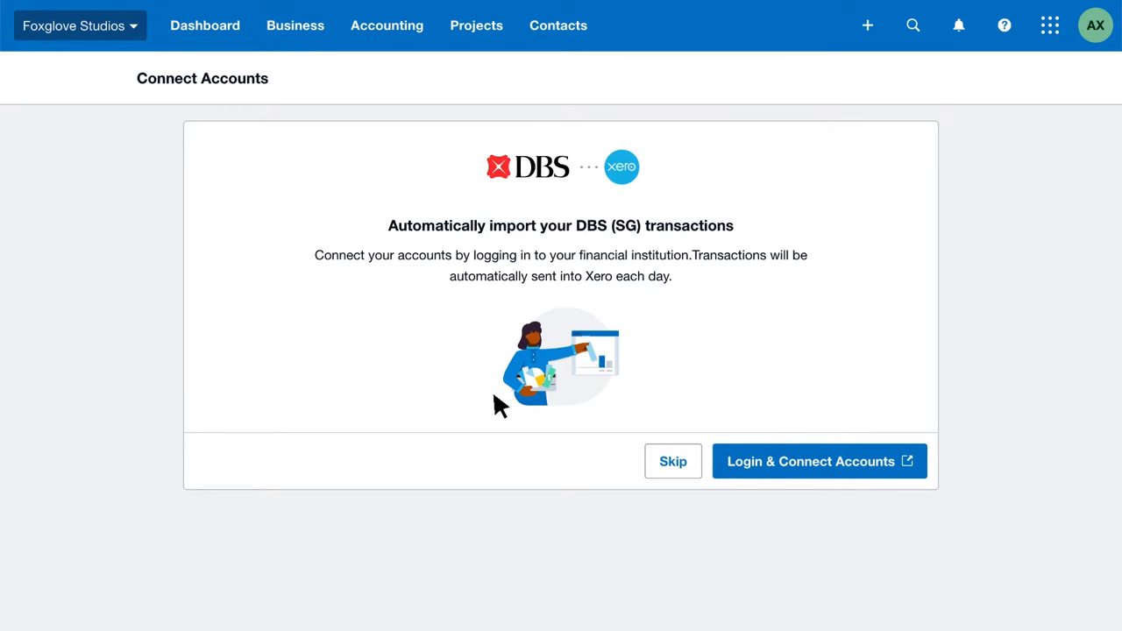
pyautogui.moveTo(782, 477)
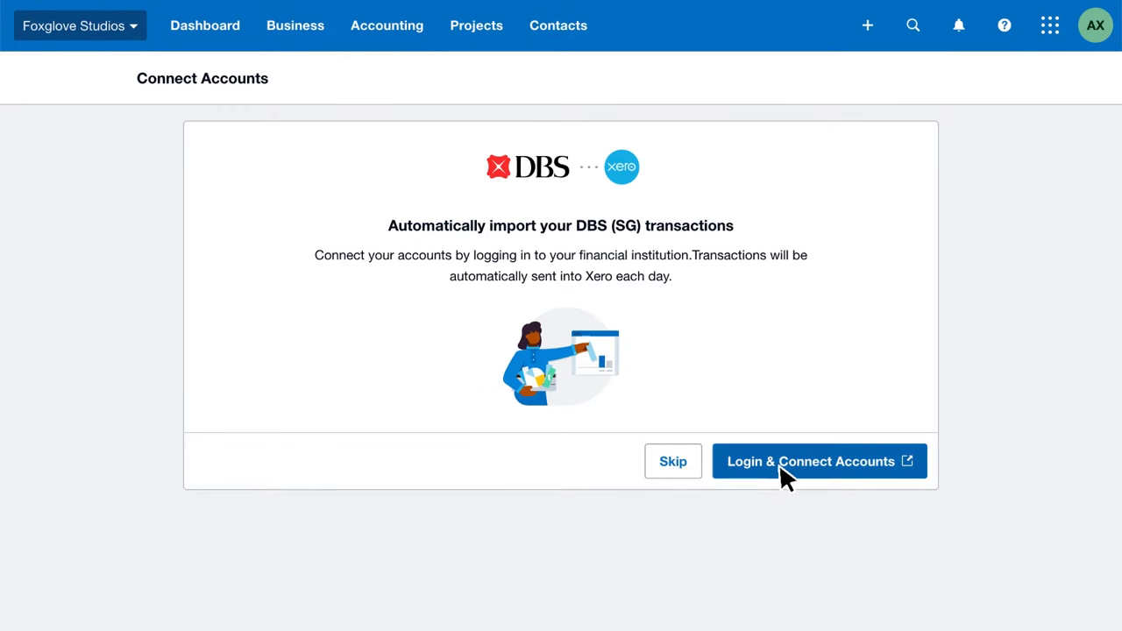
pyautogui.click(819, 461)
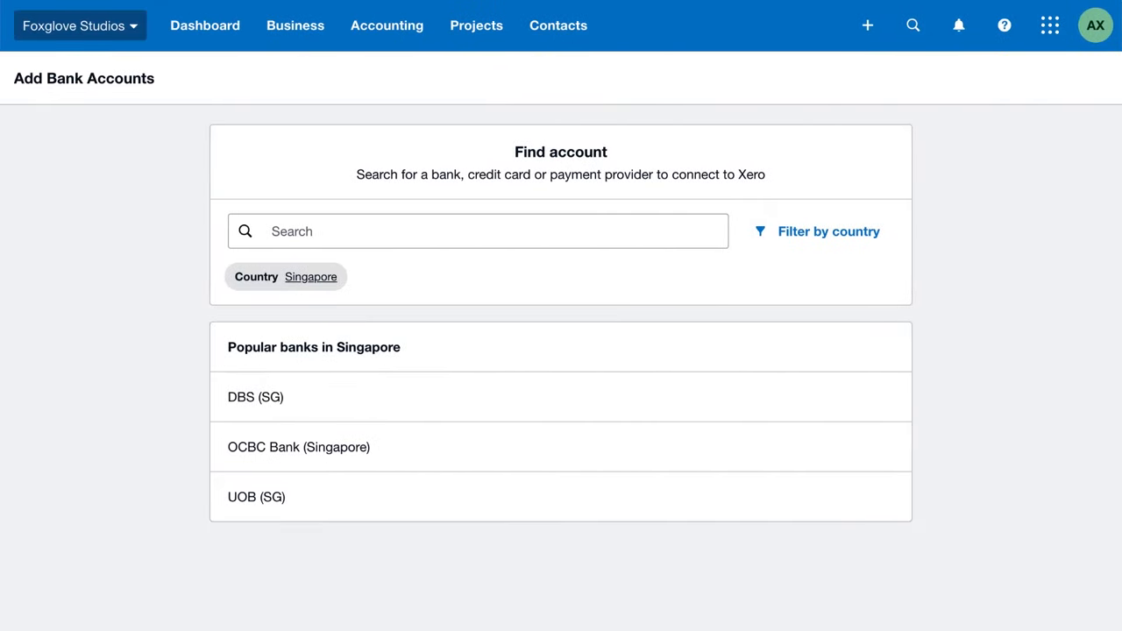
pyautogui.moveTo(561, 551)
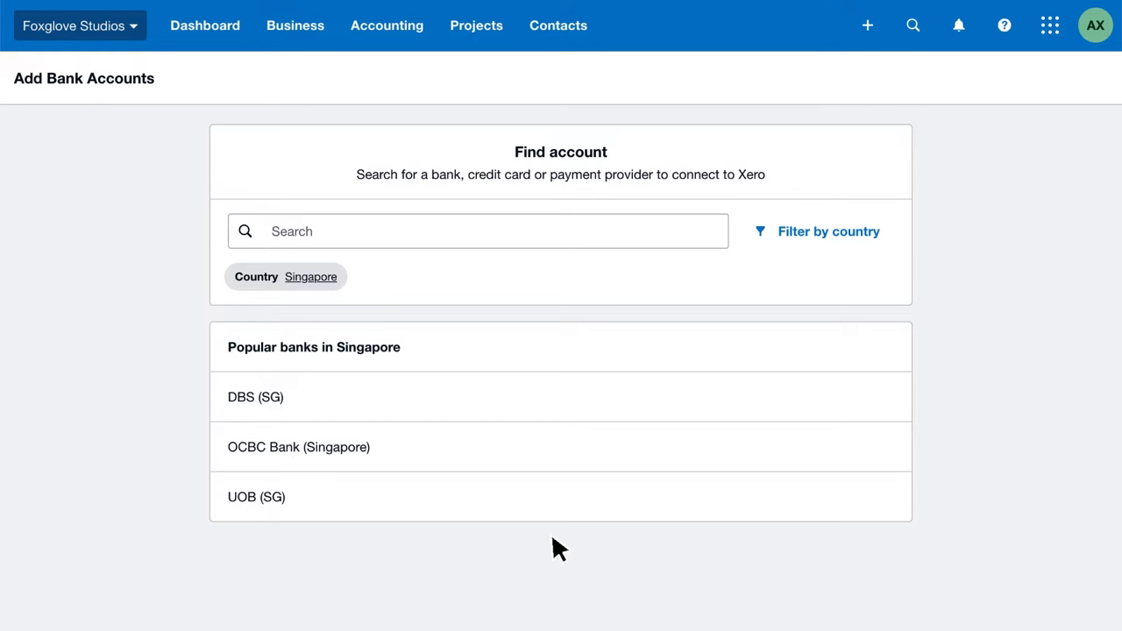
pyautogui.moveTo(495, 507)
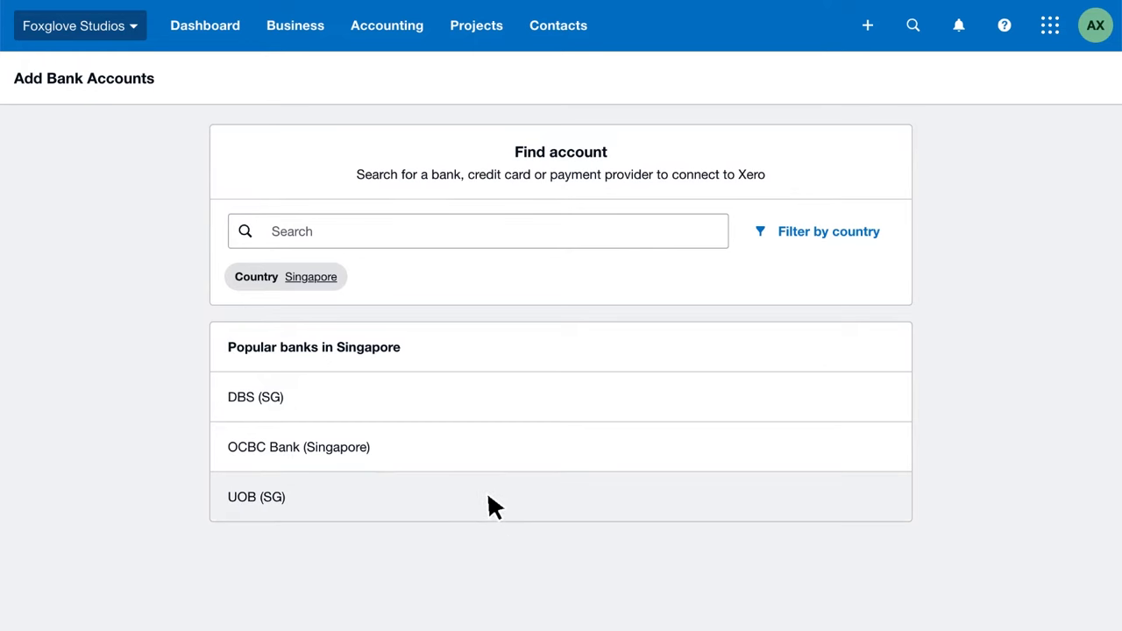
# - Add a UOB (SG) Everyday account named 'Business Account' with number 1234567
pyautogui.click(256, 499)
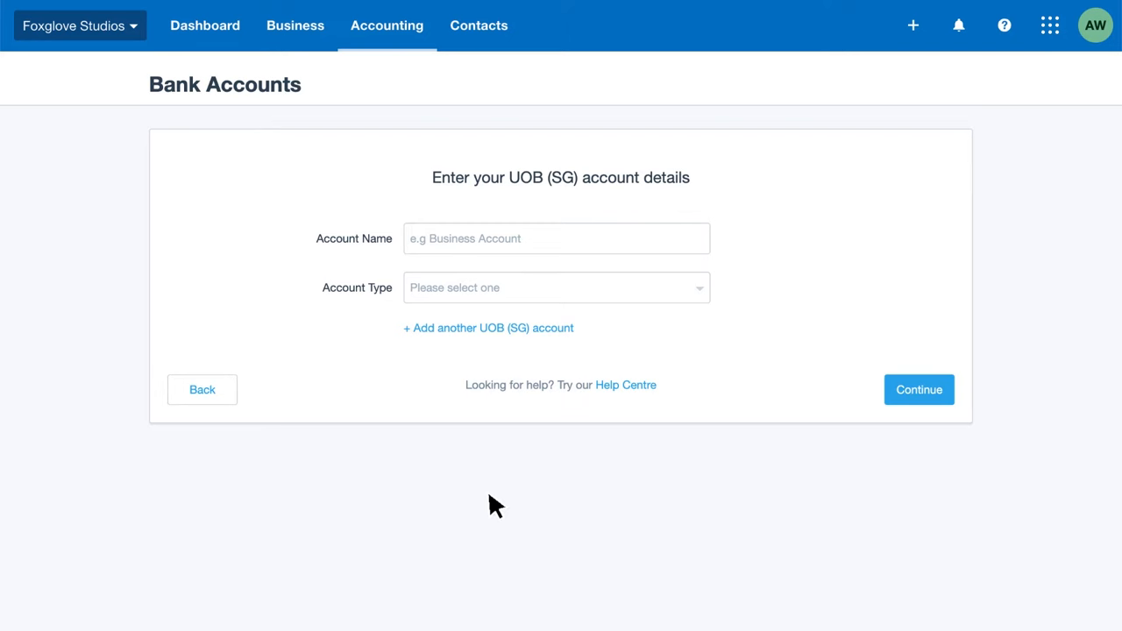
pyautogui.write('Business Account')
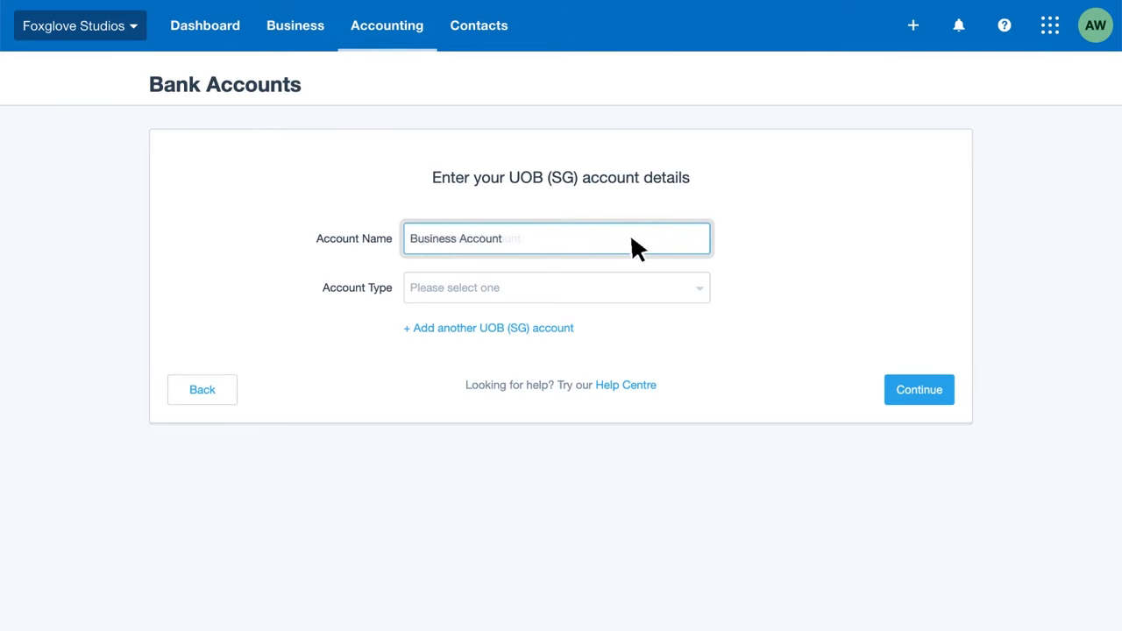
pyautogui.click(556, 287)
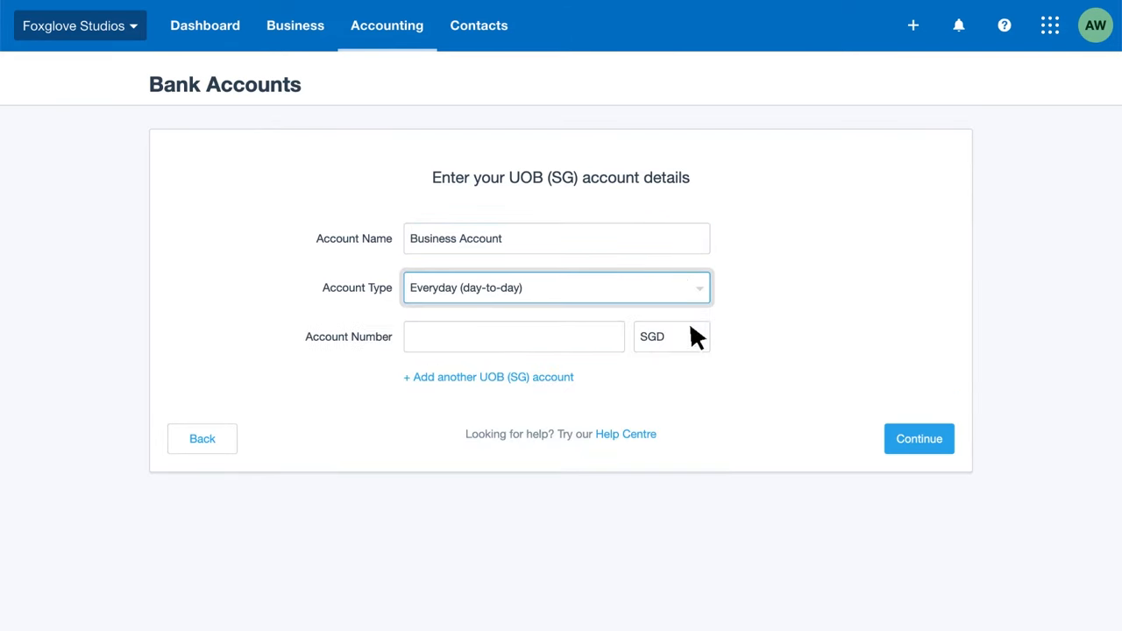
pyautogui.write('1234567')
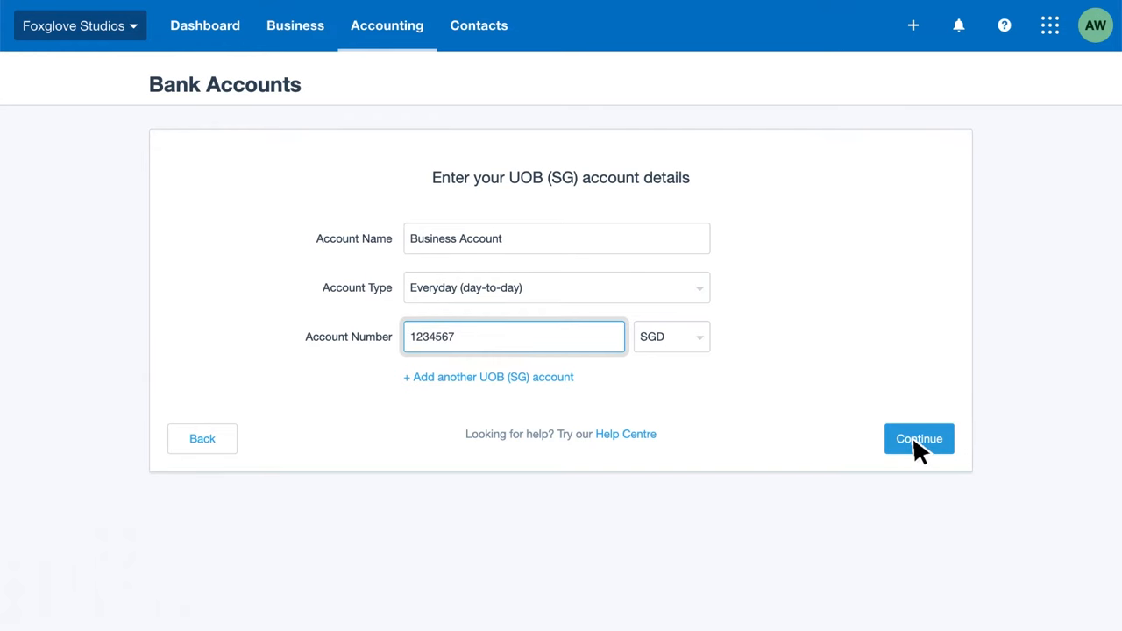
pyautogui.click(919, 439)
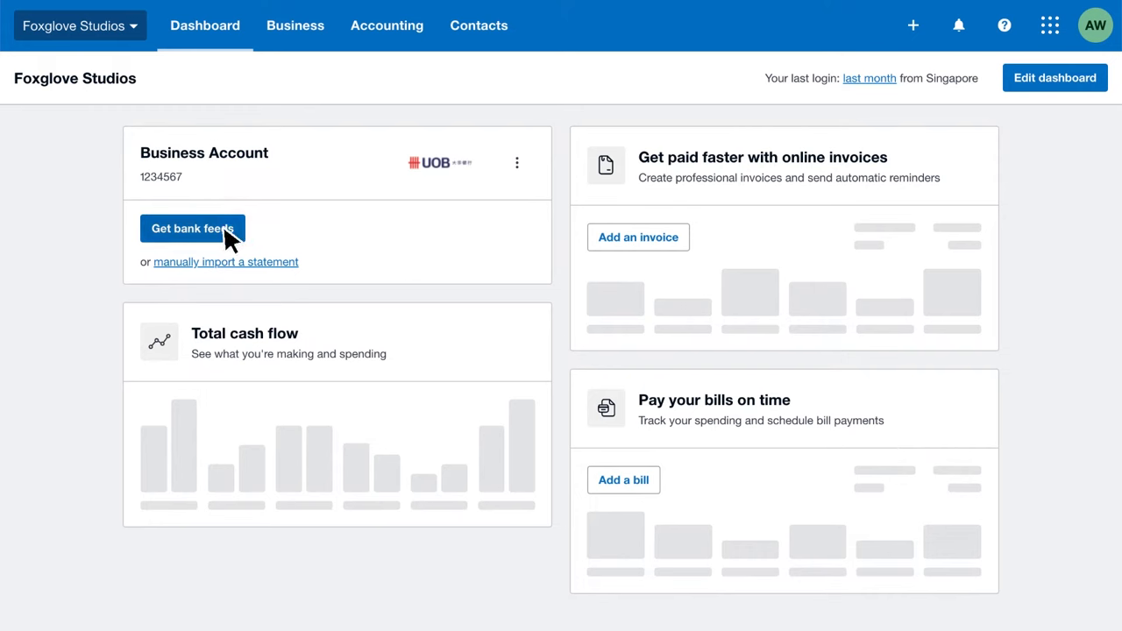
# - Start the bank feed setup for account 1234567 from its dashboard card
pyautogui.click(193, 228)
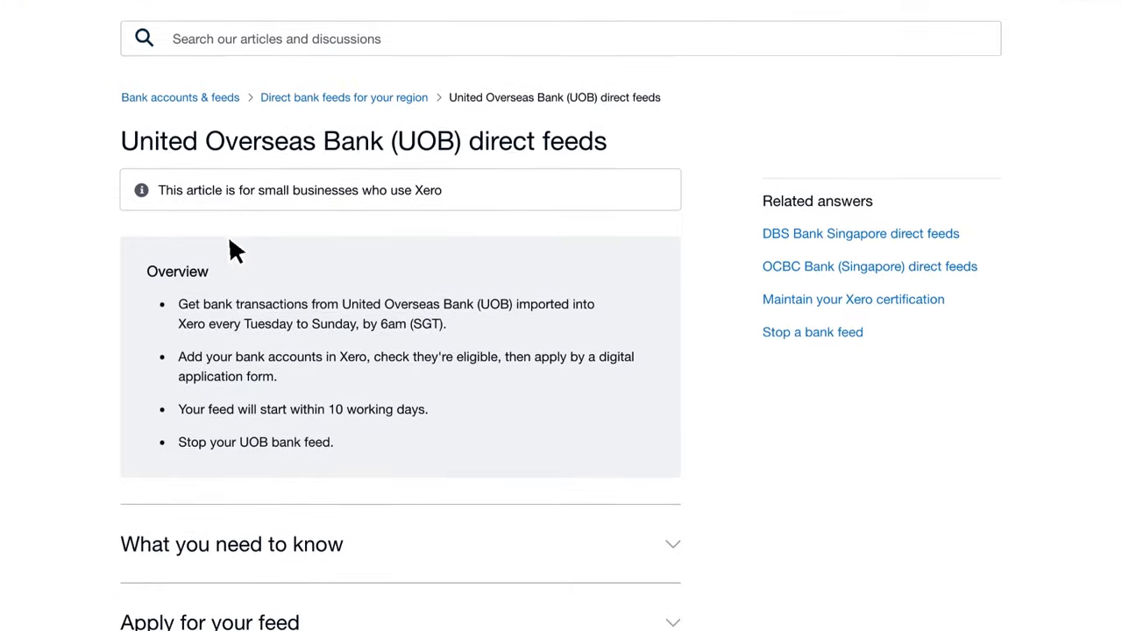
pyautogui.scroll(-3)
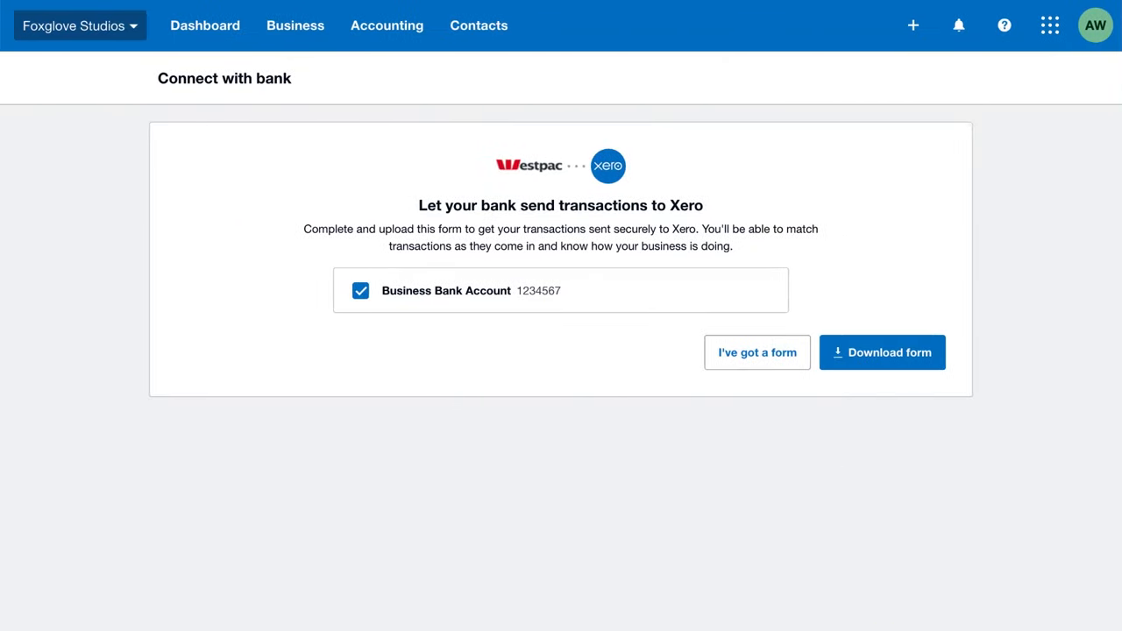
# - Upload the completed bank feed form for account 1234567 and send it to the bank
pyautogui.click(882, 350)
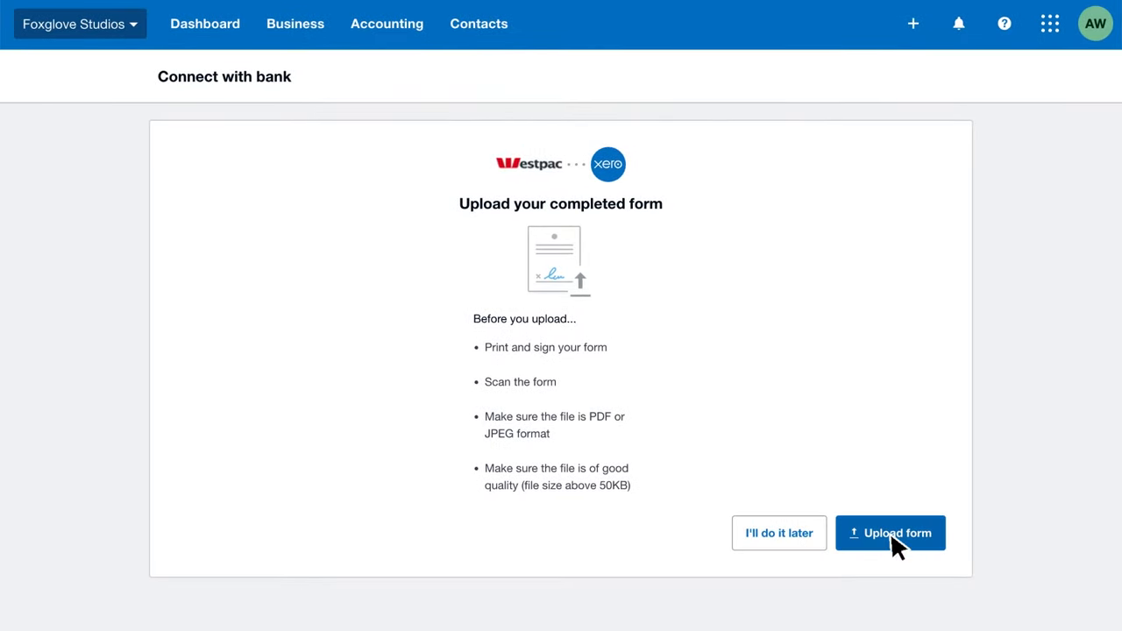
pyautogui.click(891, 533)
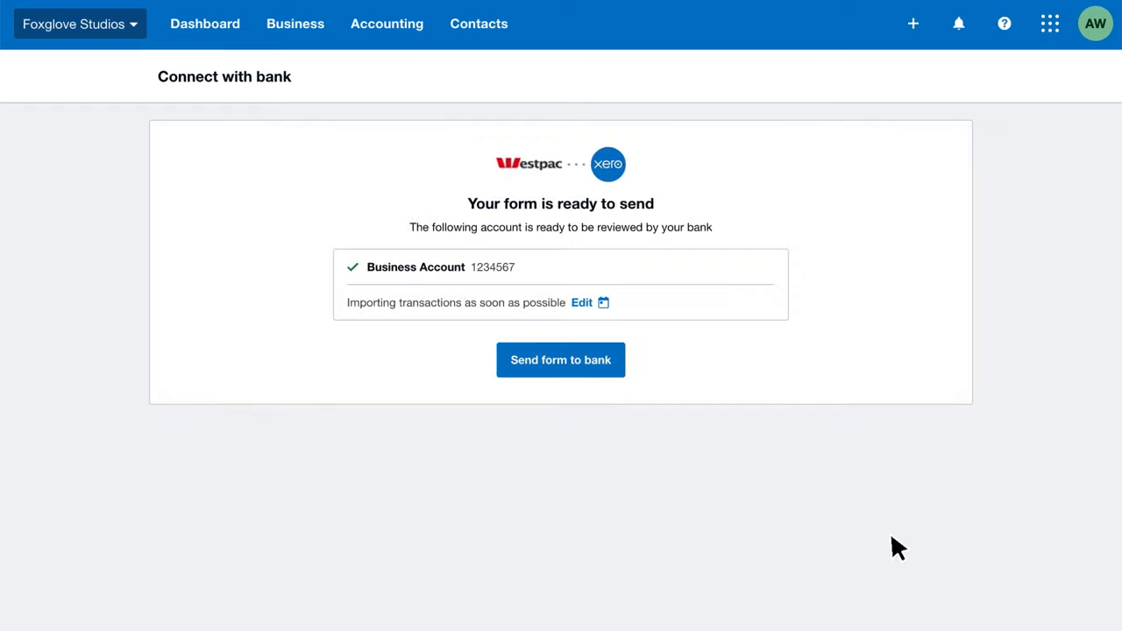
pyautogui.moveTo(561, 360)
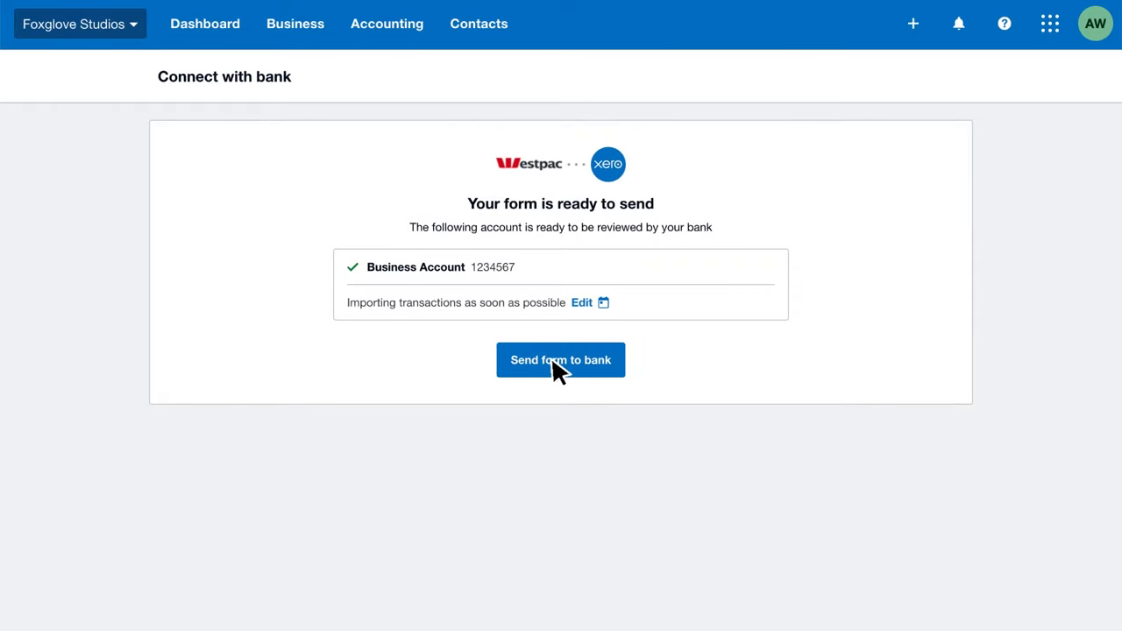
pyautogui.click(561, 359)
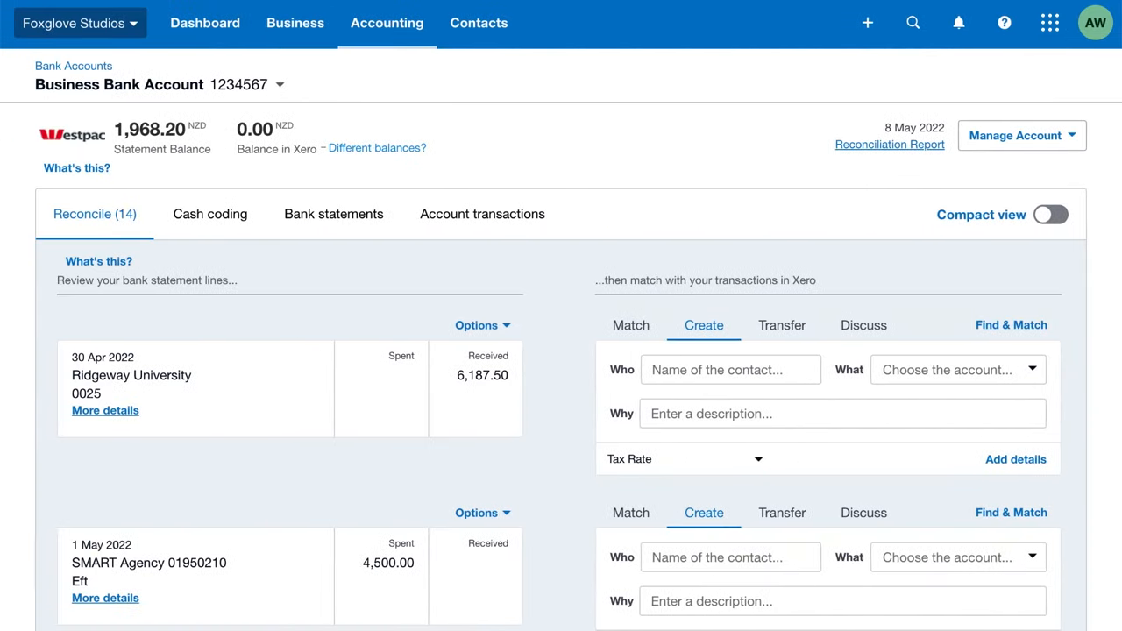
# - Review the 14 imported statement lines on account 1234567's reconciliation page
pyautogui.scroll(-3)
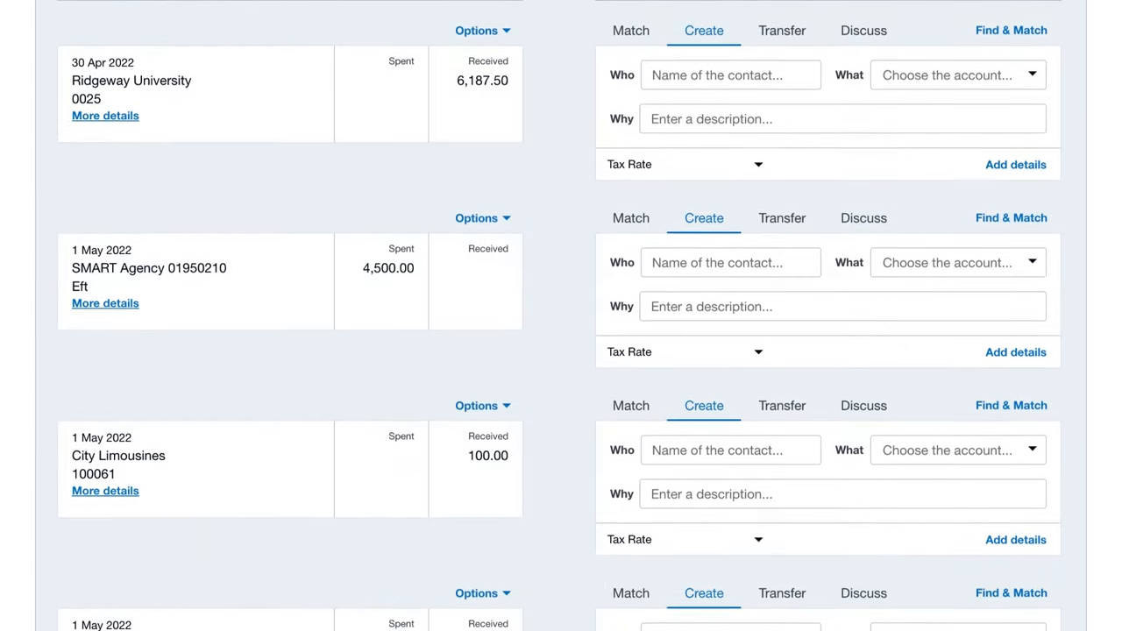
pyautogui.scroll(-3)
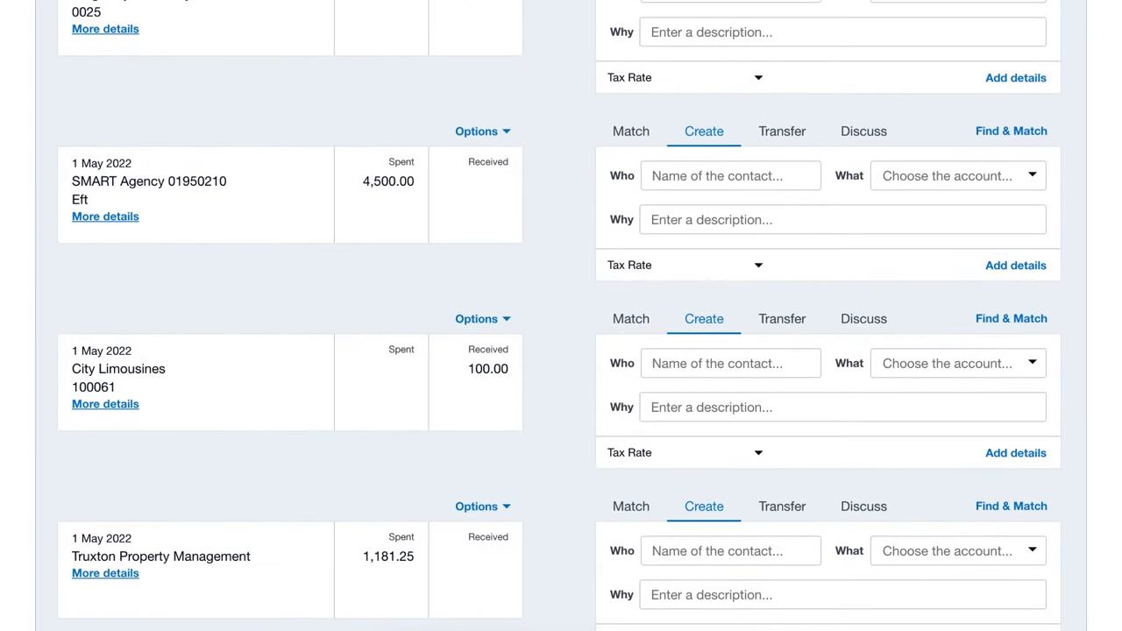
pyautogui.scroll(3)
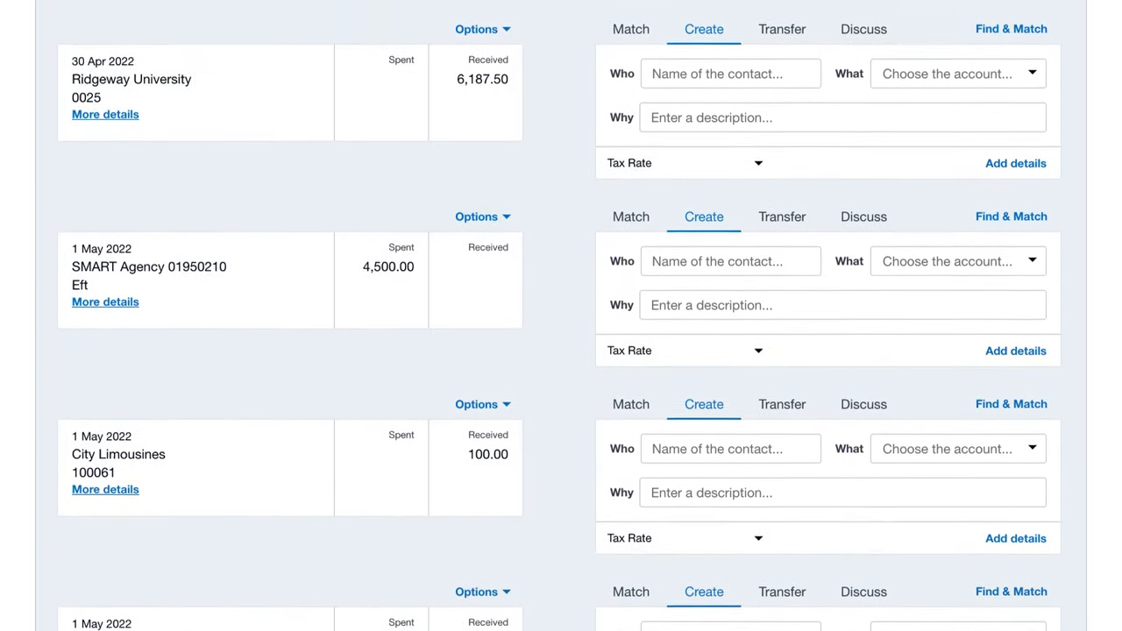
pyautogui.scroll(3)
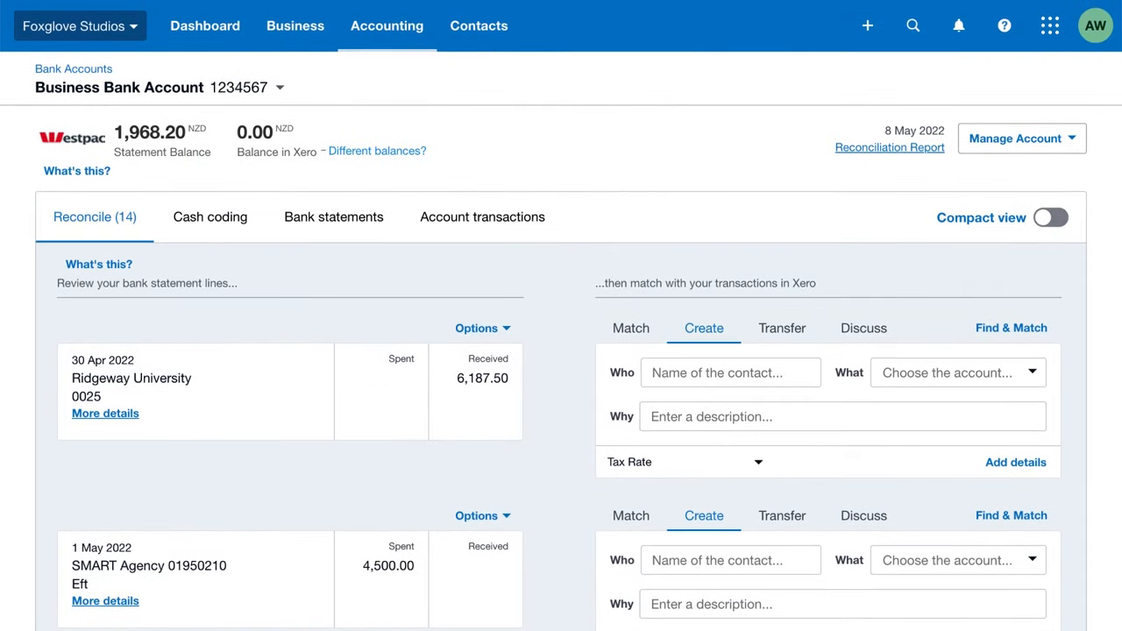
pyautogui.moveTo(896, 104)
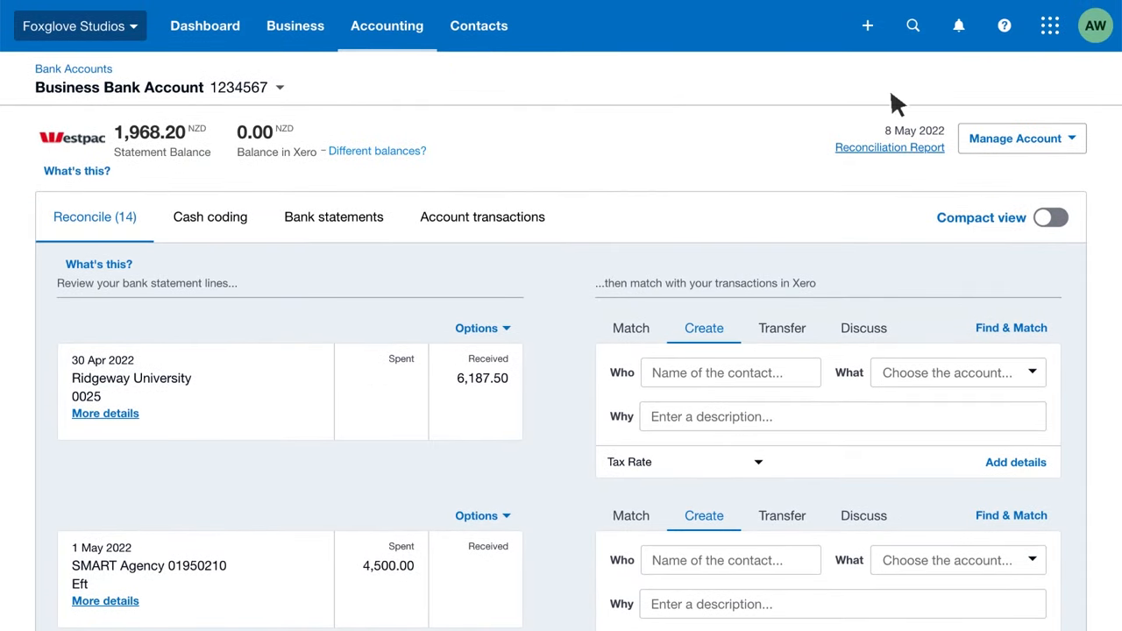
# - Search Xero help for 'opening balance' to see matching suggestions
pyautogui.click(1004, 26)
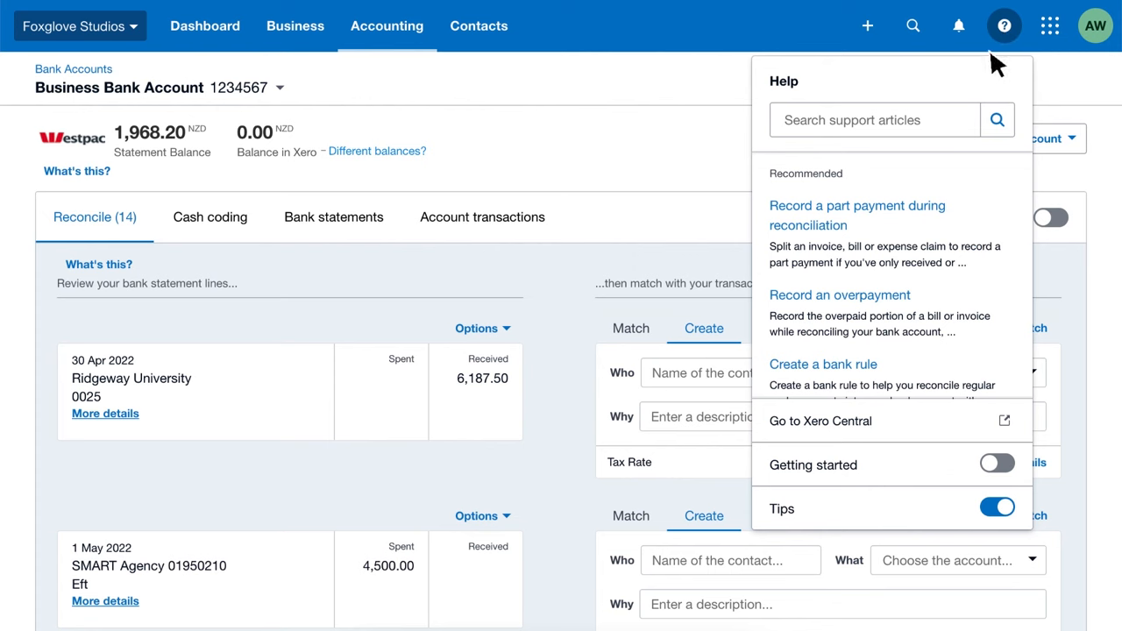
pyautogui.write('opening balance')
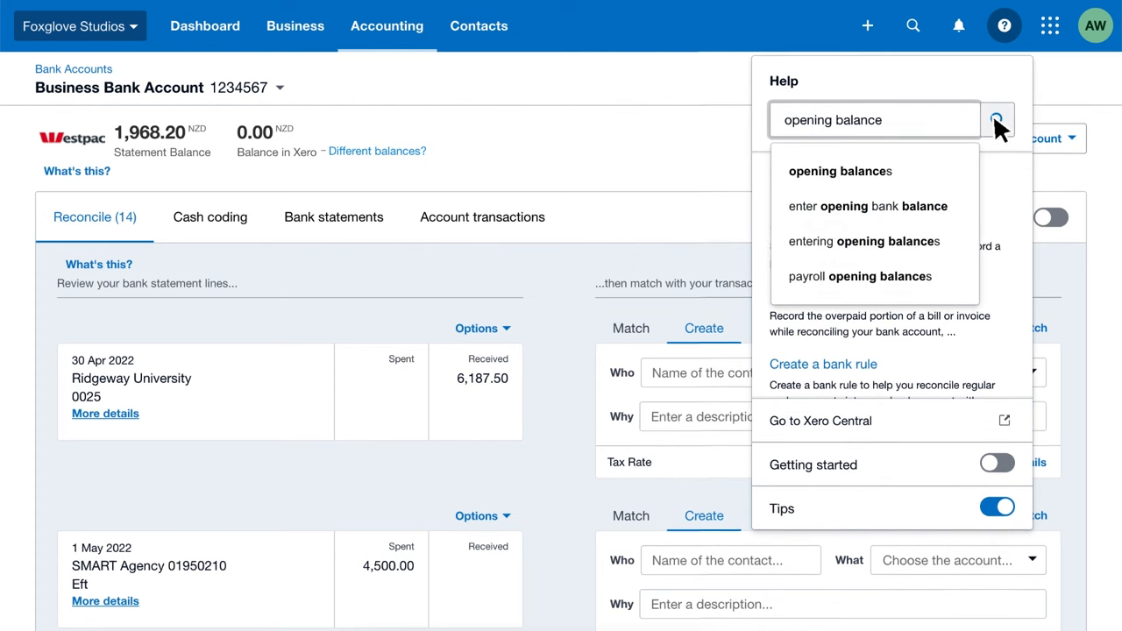